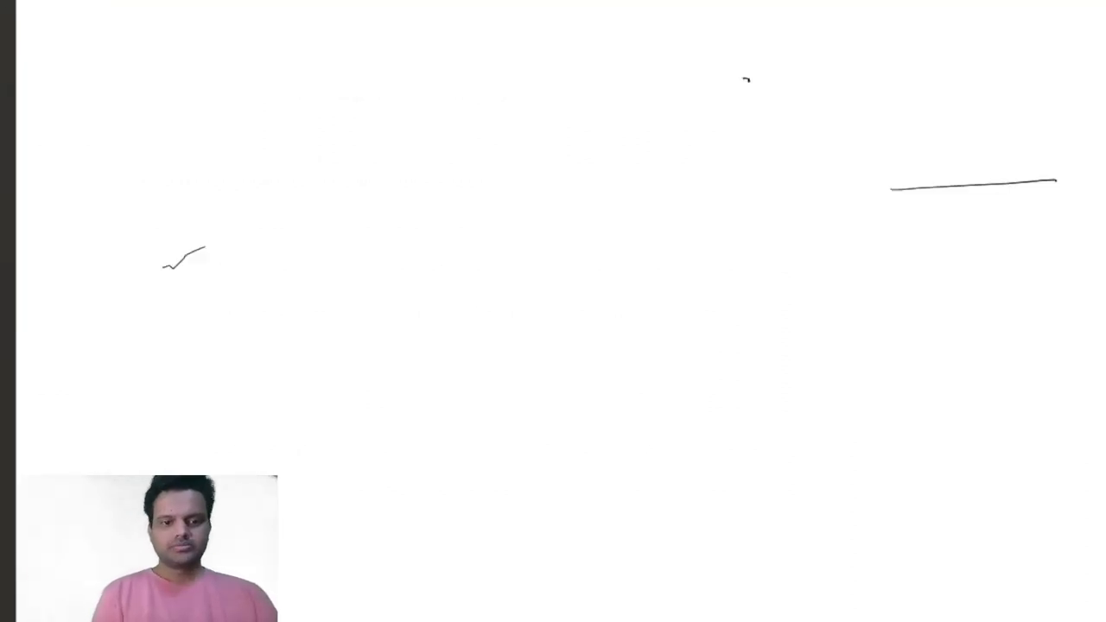
# - Handwrite 'police', 'Software', 'Railway' on the left and '8 consultants' on the right
pyautogui.write('police Softwa')
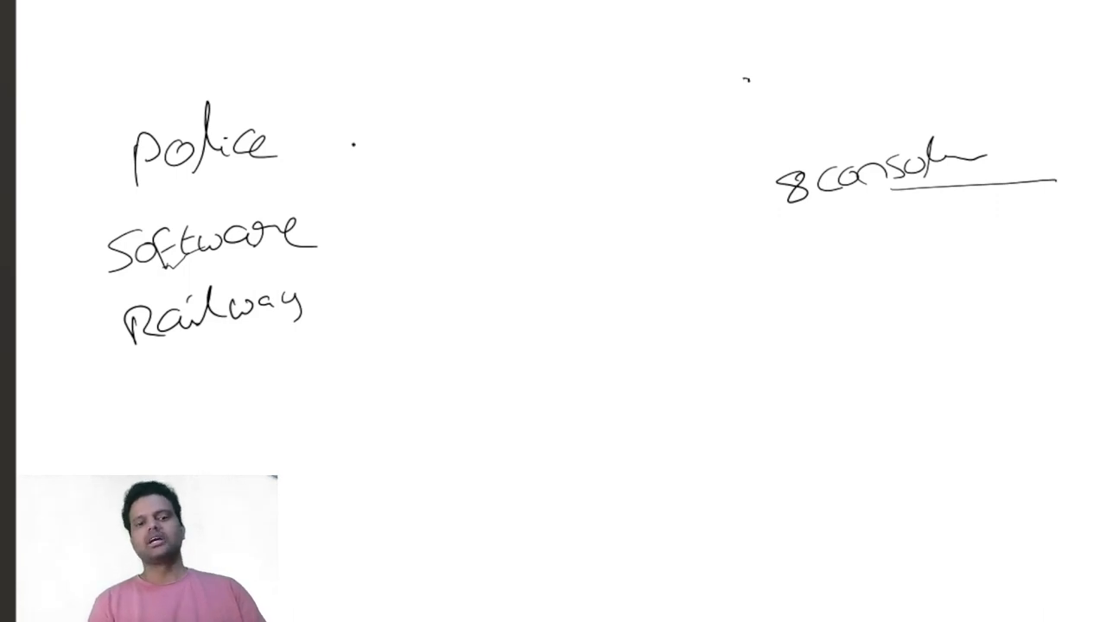
# - Link police, Software and Railway to '8 consultants', then add a curved 10% arrow from police
pyautogui.moveTo(276, 142); pyautogui.dragTo(774, 169)
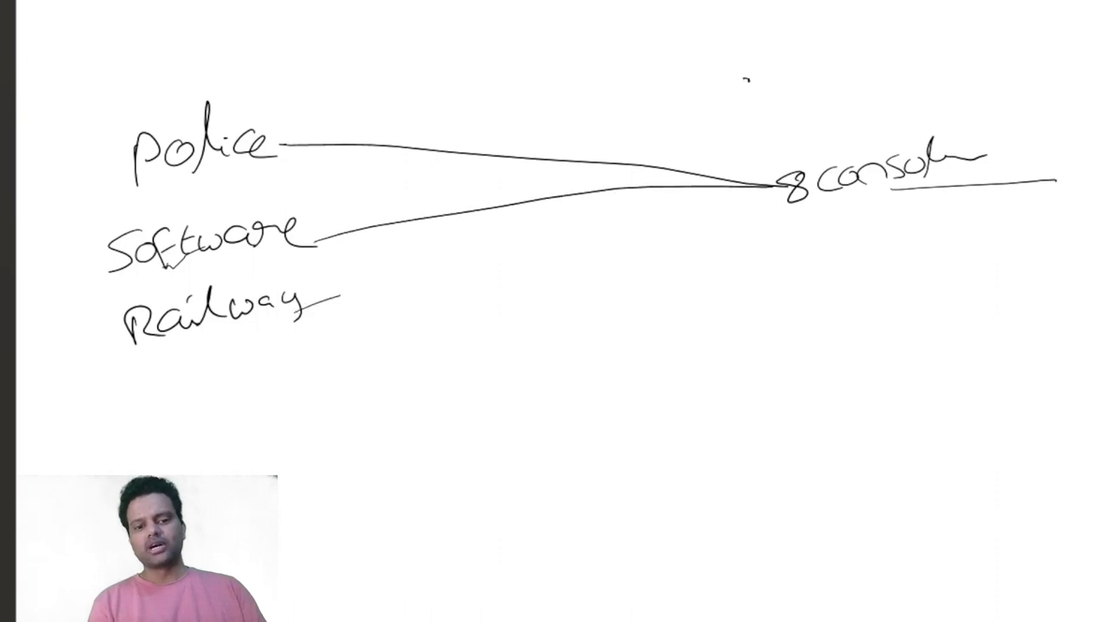
pyautogui.moveTo(320, 298); pyautogui.dragTo(769, 198)
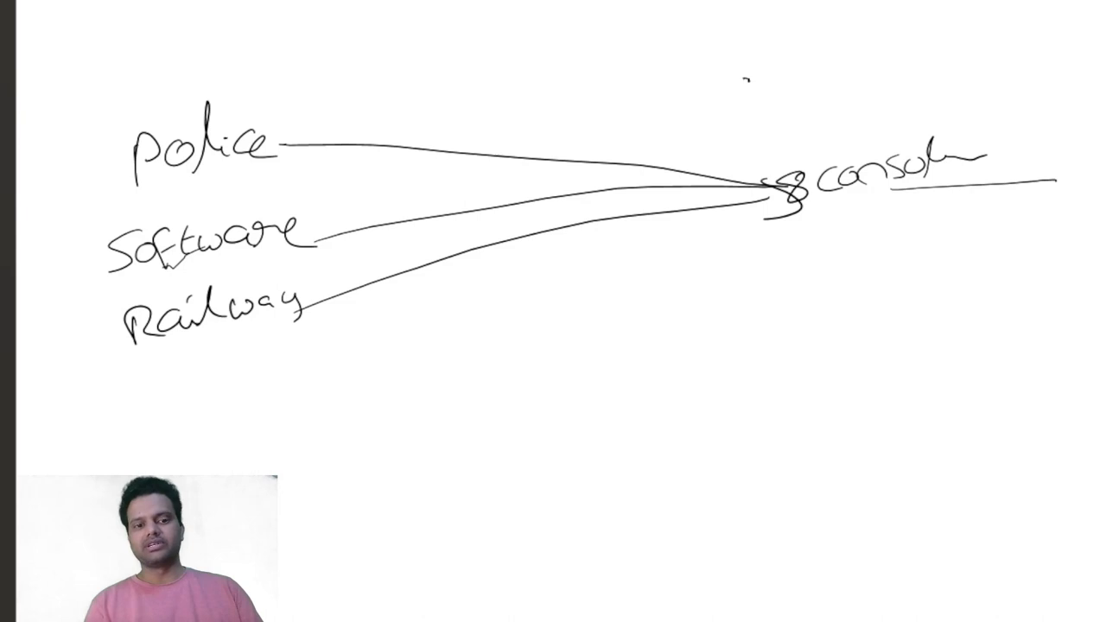
pyautogui.moveTo(268, 113); pyautogui.dragTo(795, 130)
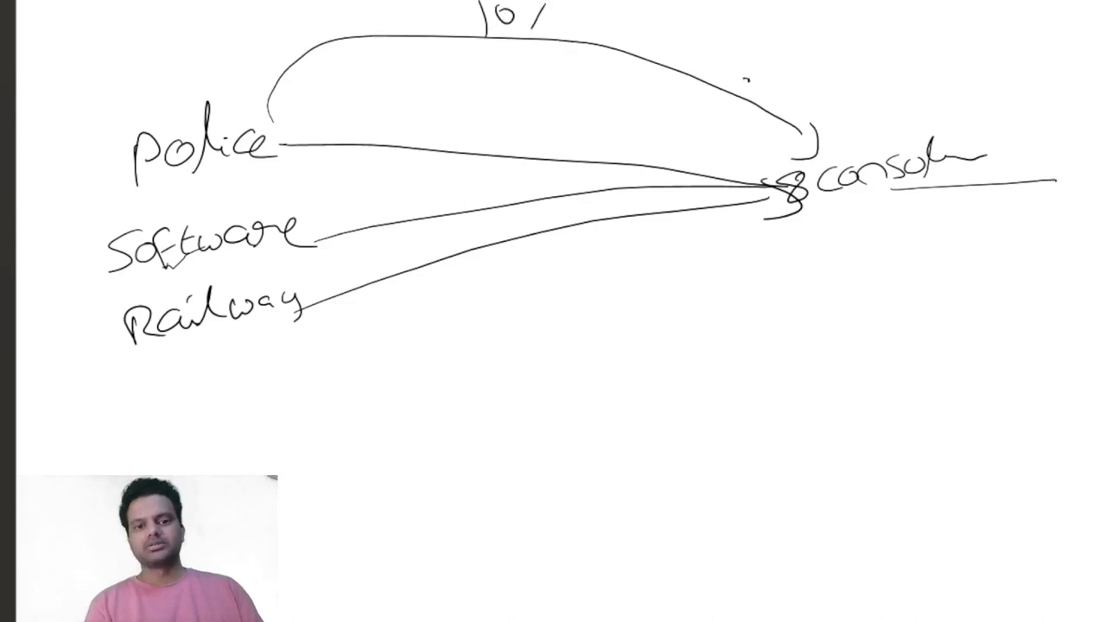